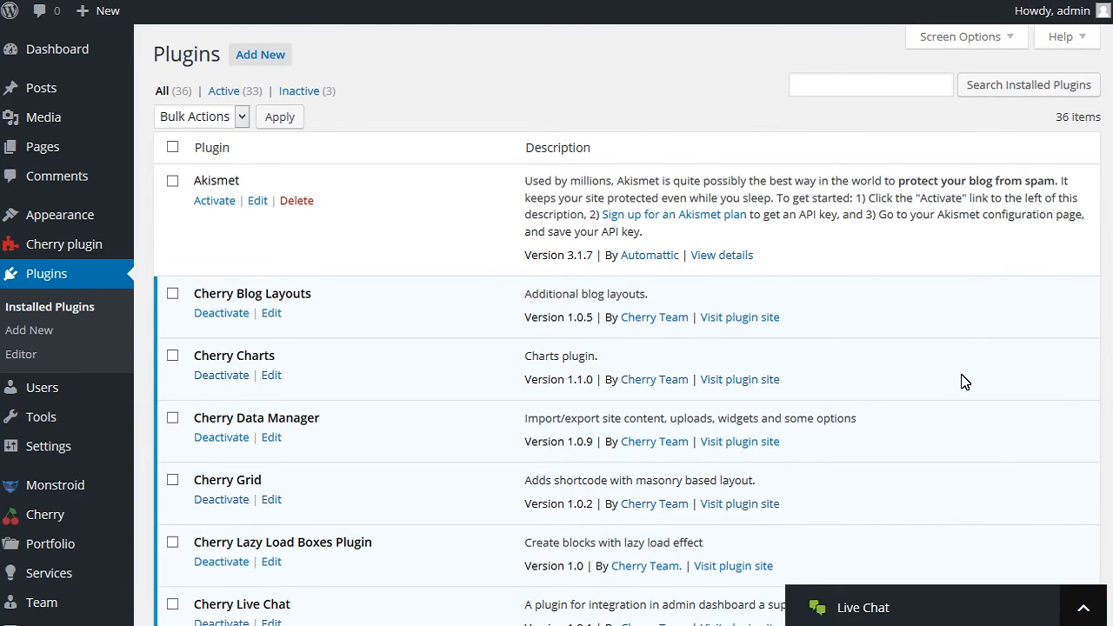
Step: Confirm Contact Form 7 Datepicker is active, then open 'Contact Form' for editing
{"action": "scroll", "scroll_direction": "down", "scroll_amount": 3}
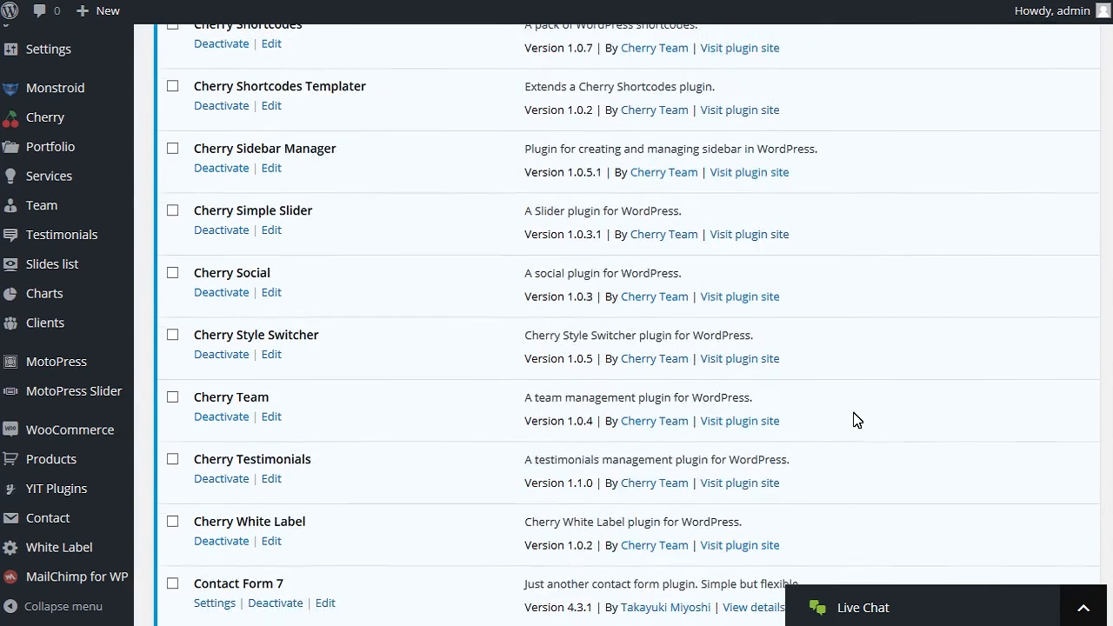
{"action": "scroll", "scroll_direction": "down", "scroll_amount": 3}
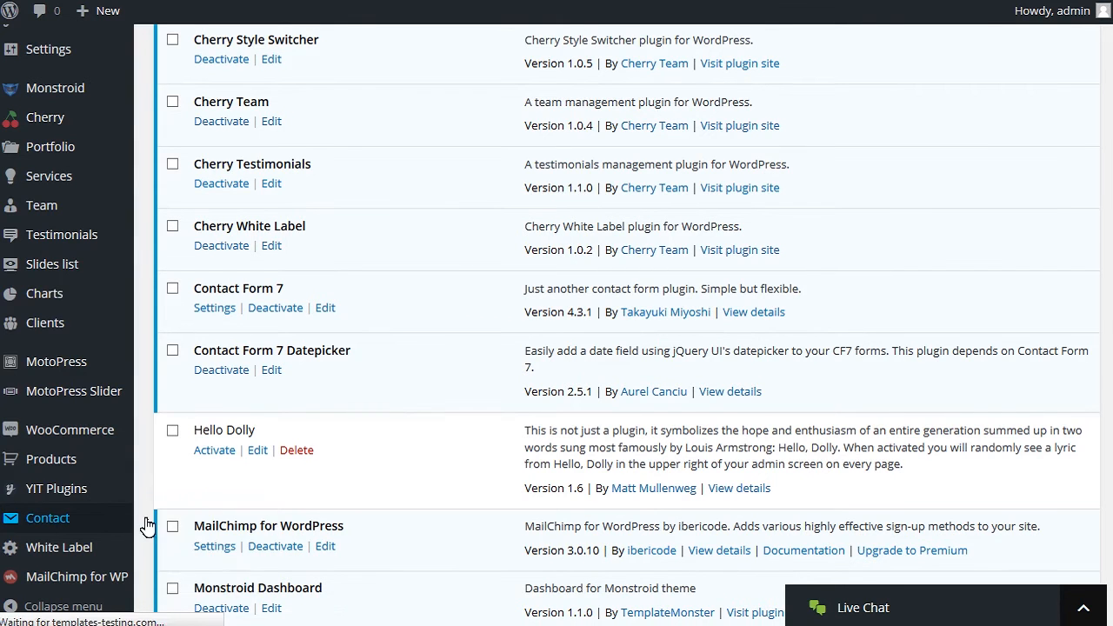
{"action": "left_click", "coordinate": [47, 518]}
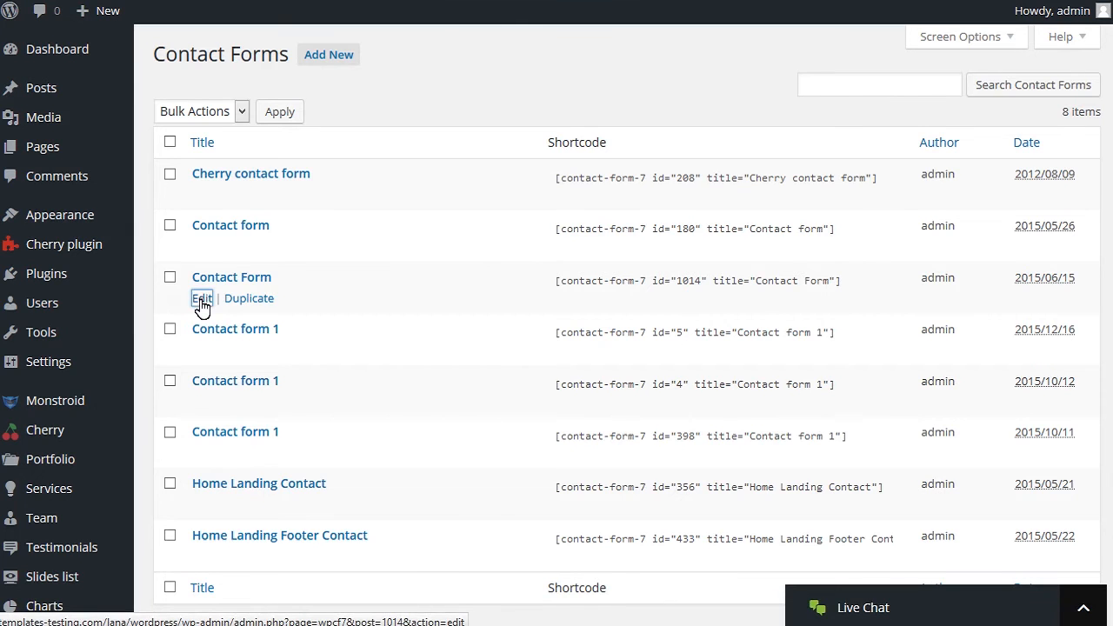
{"action": "left_click", "coordinate": [201, 299]}
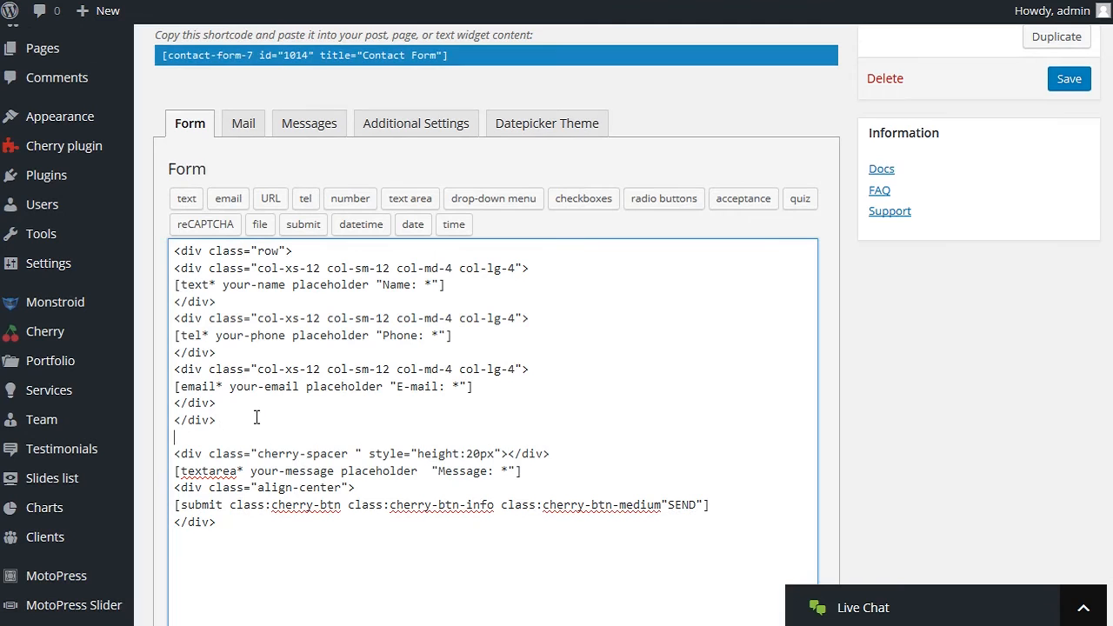
Step: Insert a date field with placeholder 'Date' into the form markup and save it
{"action": "triple_click", "coordinate": [348, 452]}
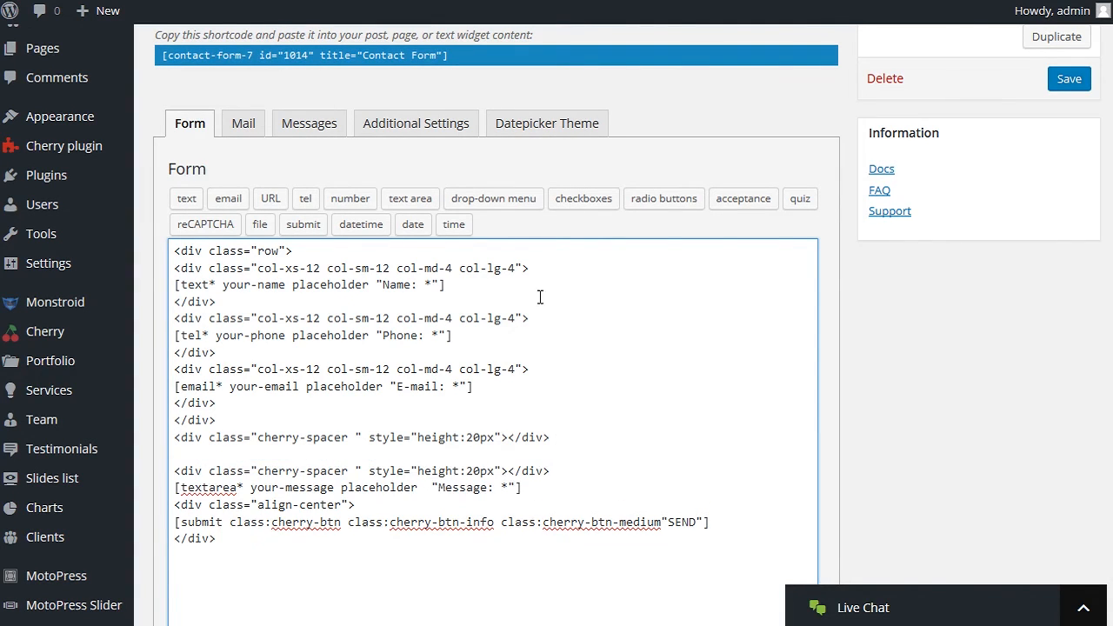
{"action": "left_click", "coordinate": [414, 224]}
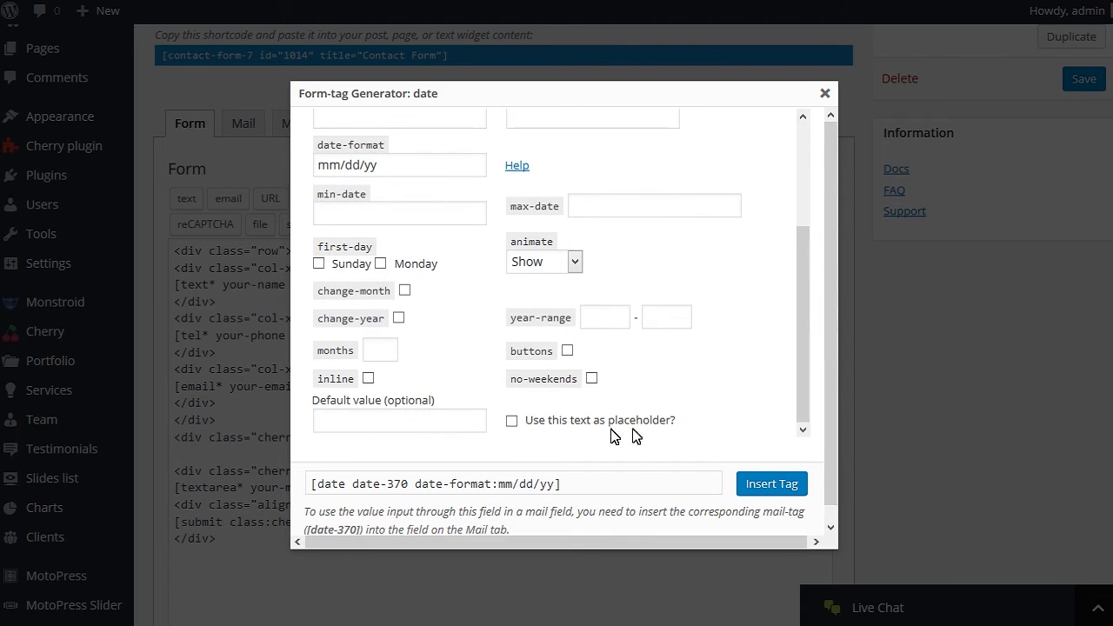
{"action": "left_click", "coordinate": [511, 419]}
{"action": "type", "text": "Date"}
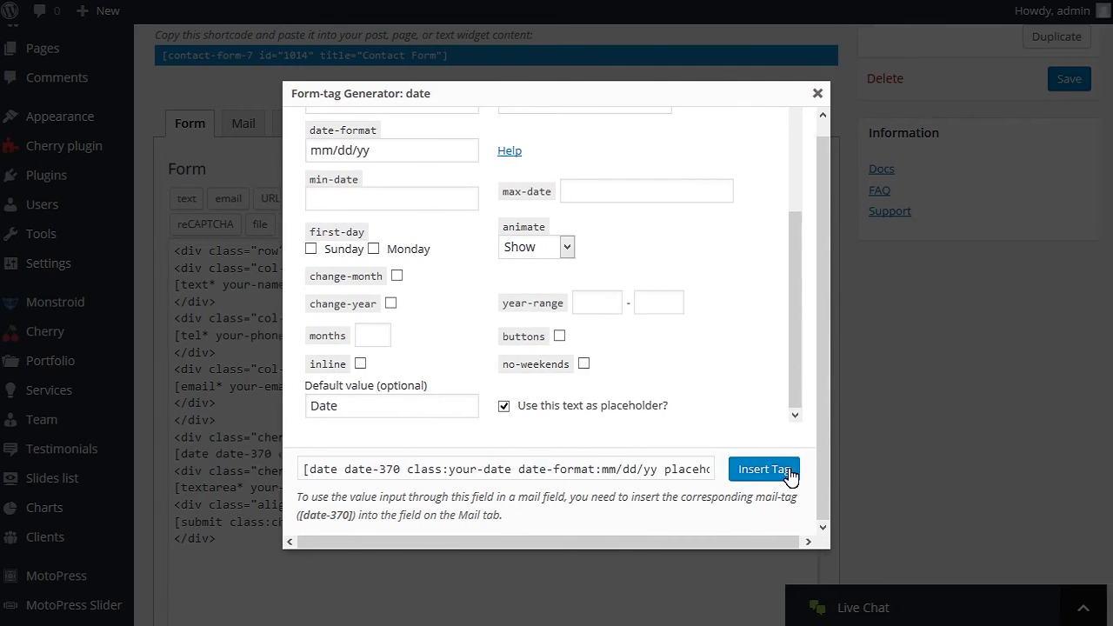
{"action": "left_click", "coordinate": [763, 470]}
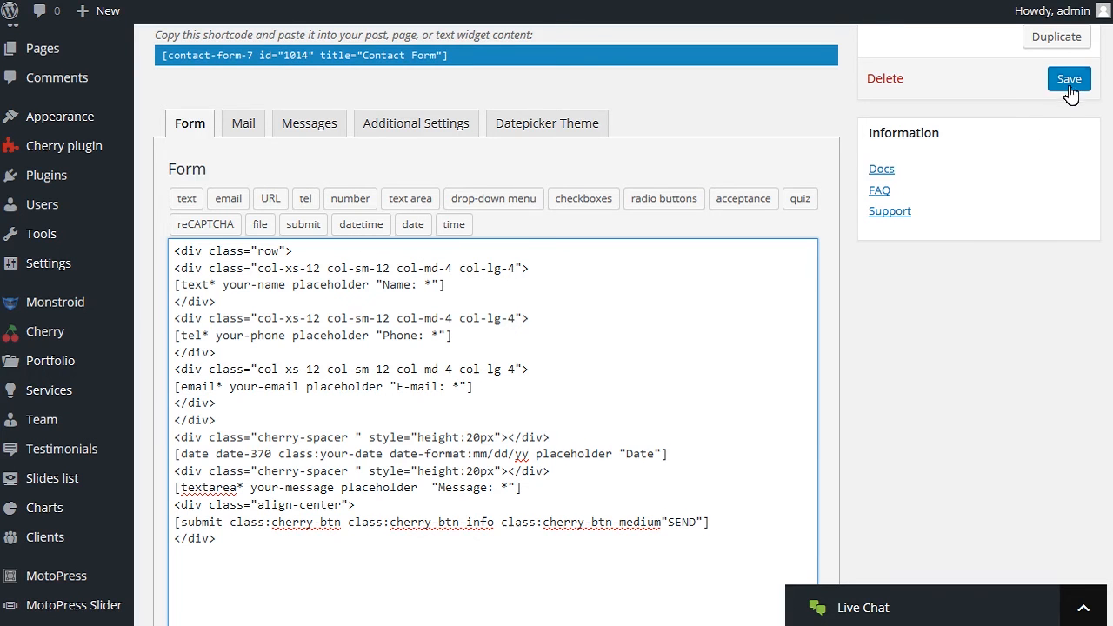
{"action": "left_click", "coordinate": [1068, 78]}
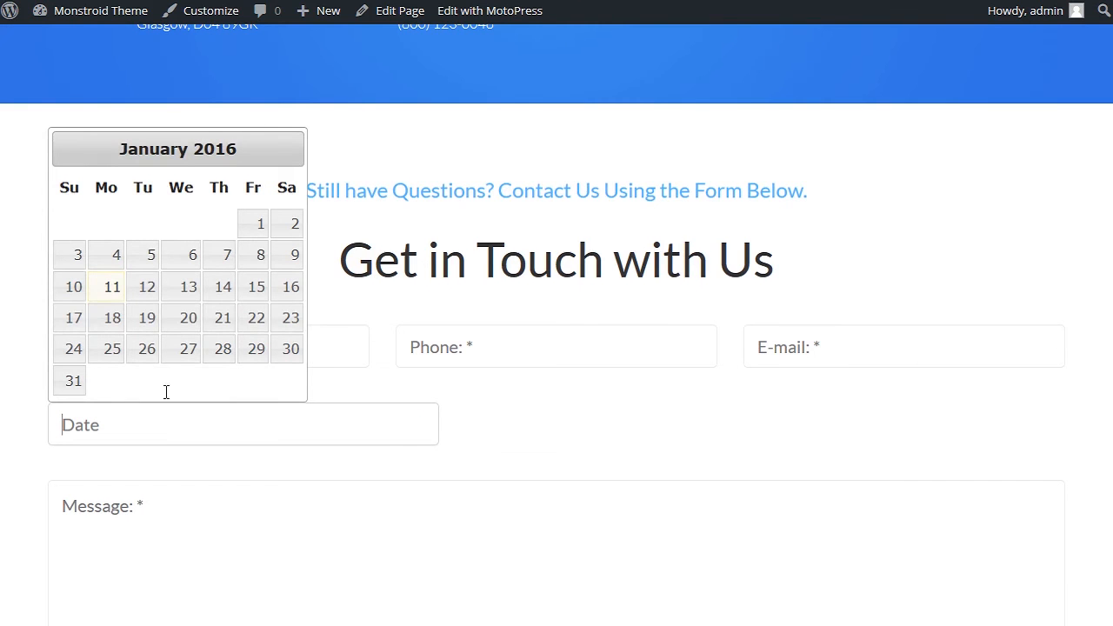
Step: Pick 01/11/2016 from the date picker on the live contact page
{"action": "left_click", "coordinate": [111, 285]}
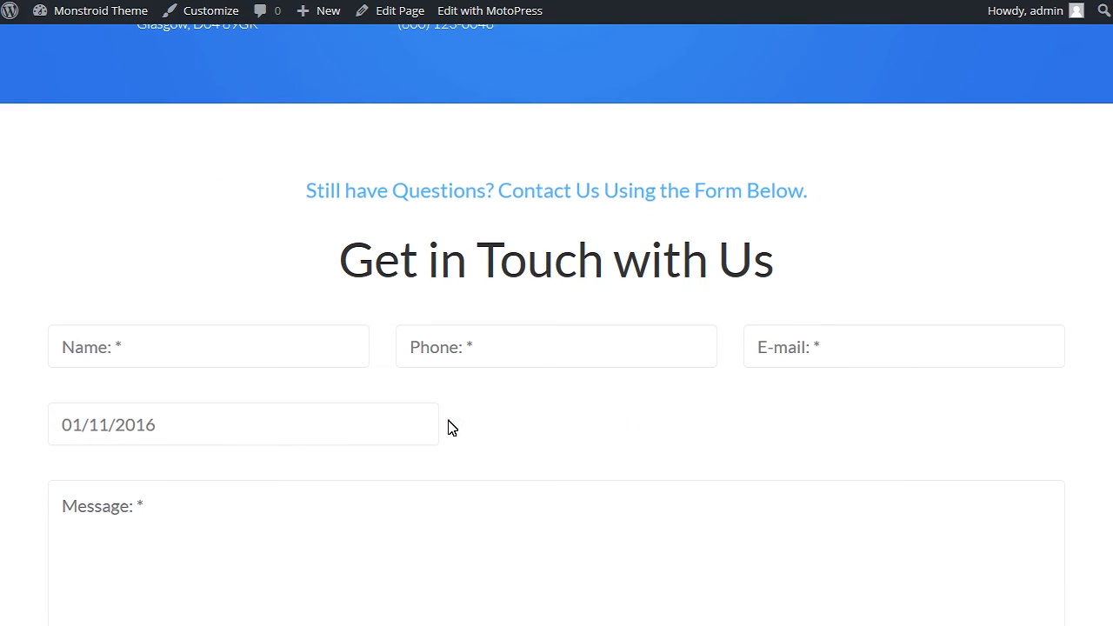